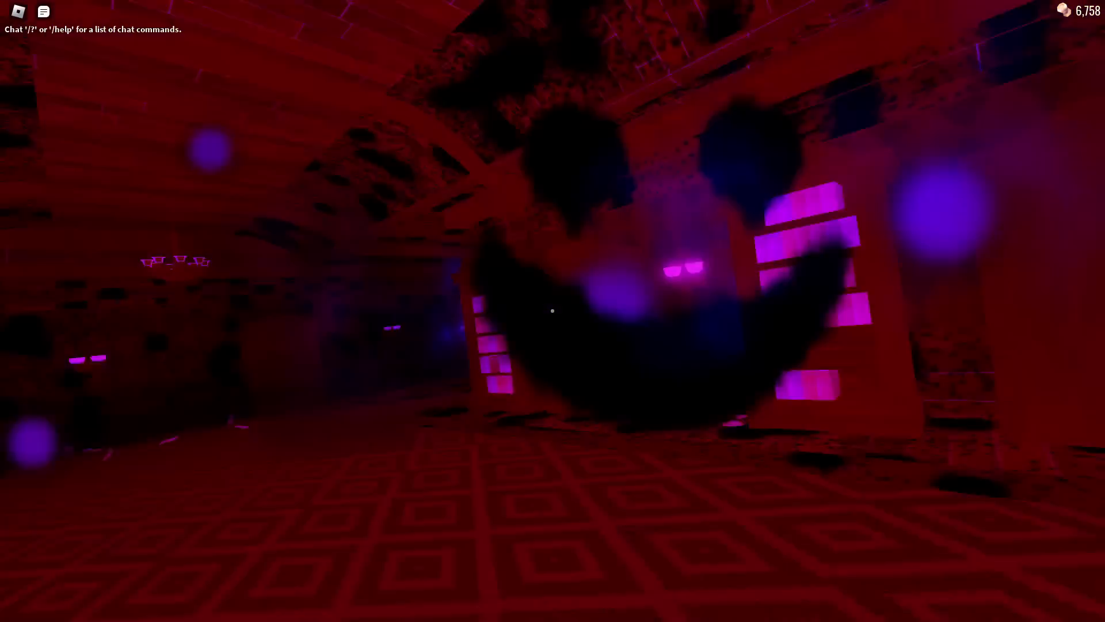
{"action": "mouse_move", "coordinate": [553, 310]}
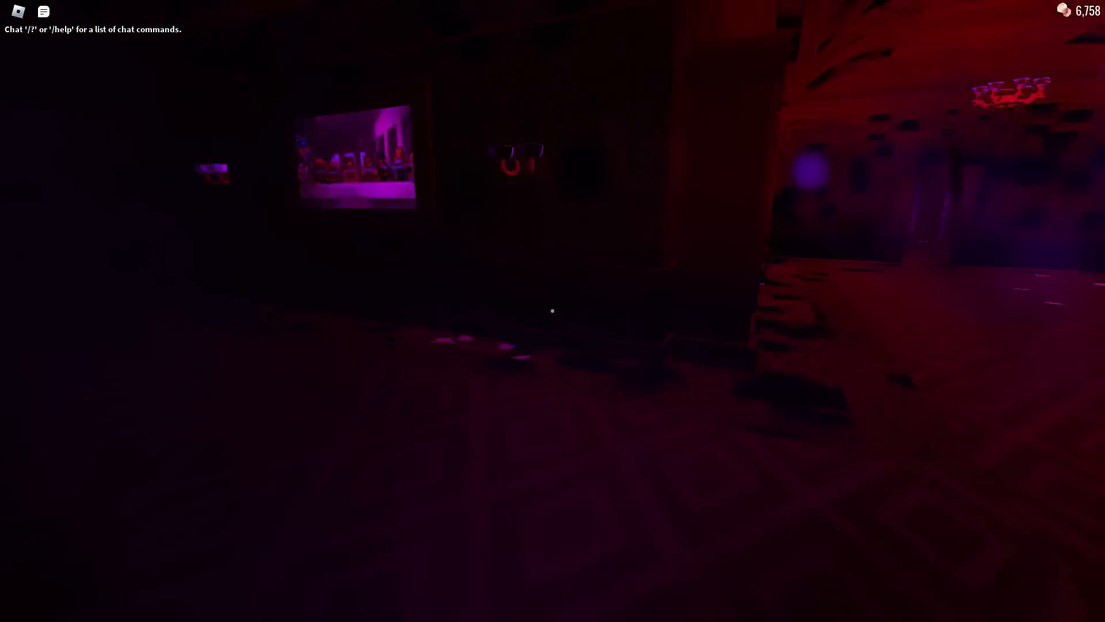
{"action": "mouse_move", "coordinate": [552, 311]}
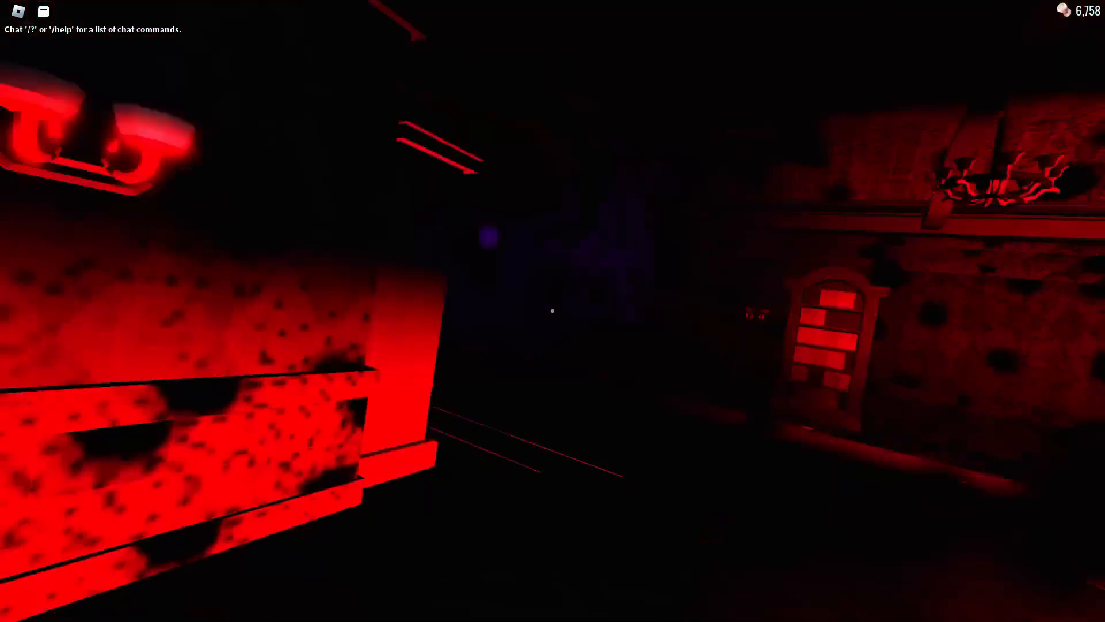
{"action": "mouse_move", "coordinate": [553, 311]}
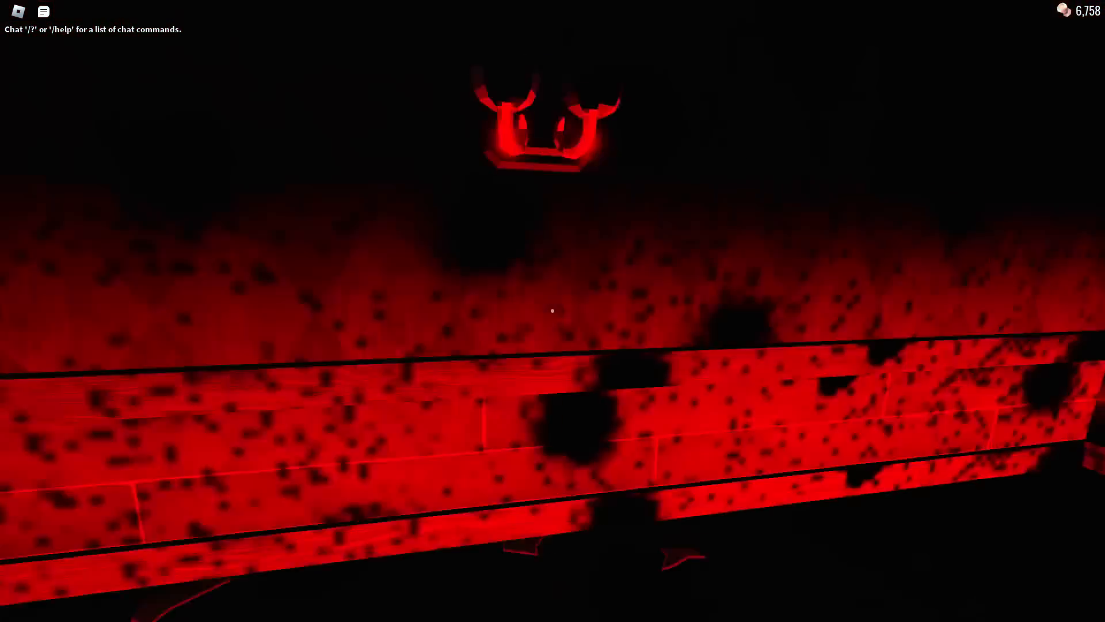